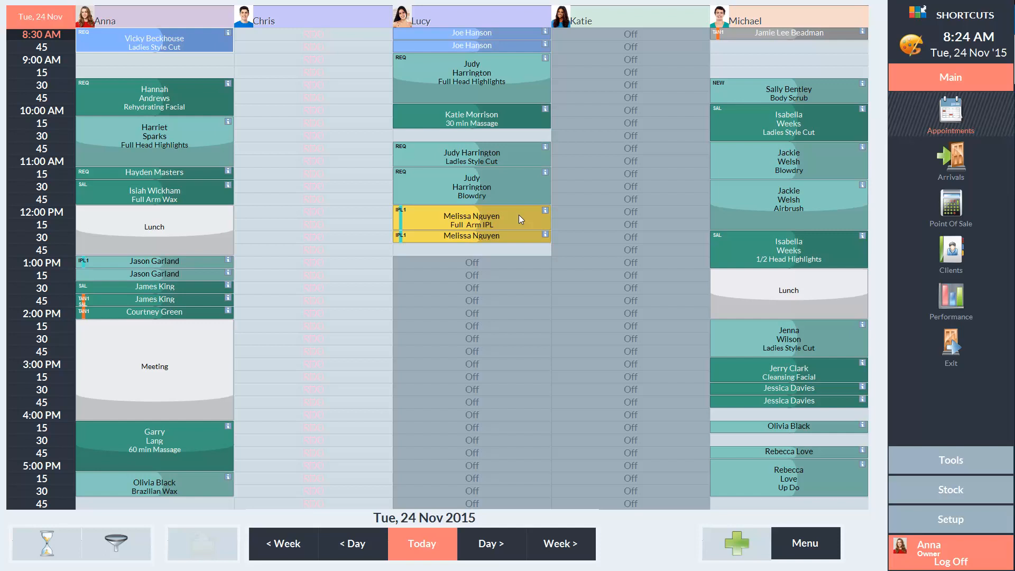
mouse_move(570, 220)
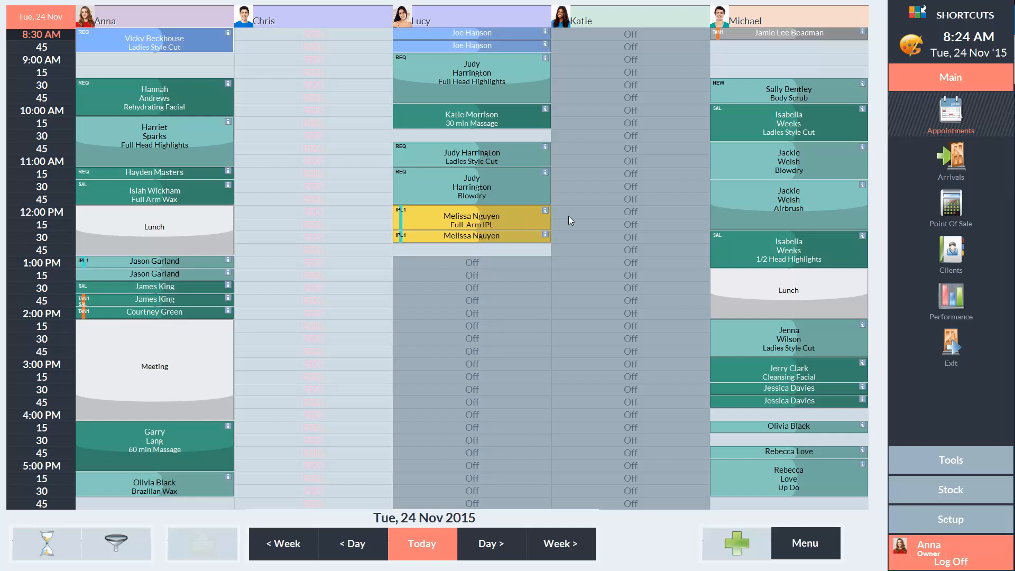
mouse_move(959, 525)
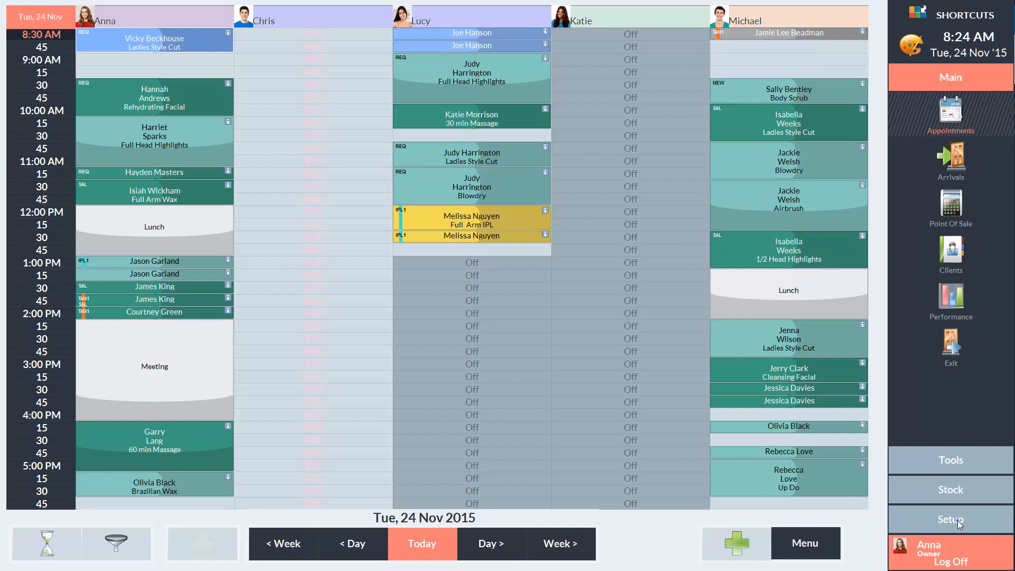
Step: Enable Ask to Rebook in Point Of Sale Setup, save, and acknowledge the restart notice
left_click(949, 520)
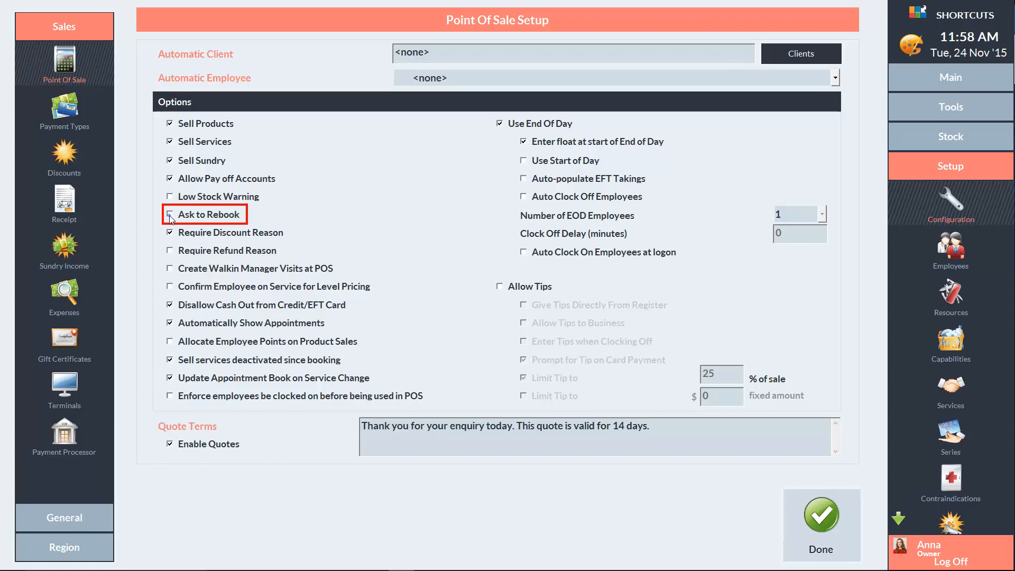
left_click(169, 215)
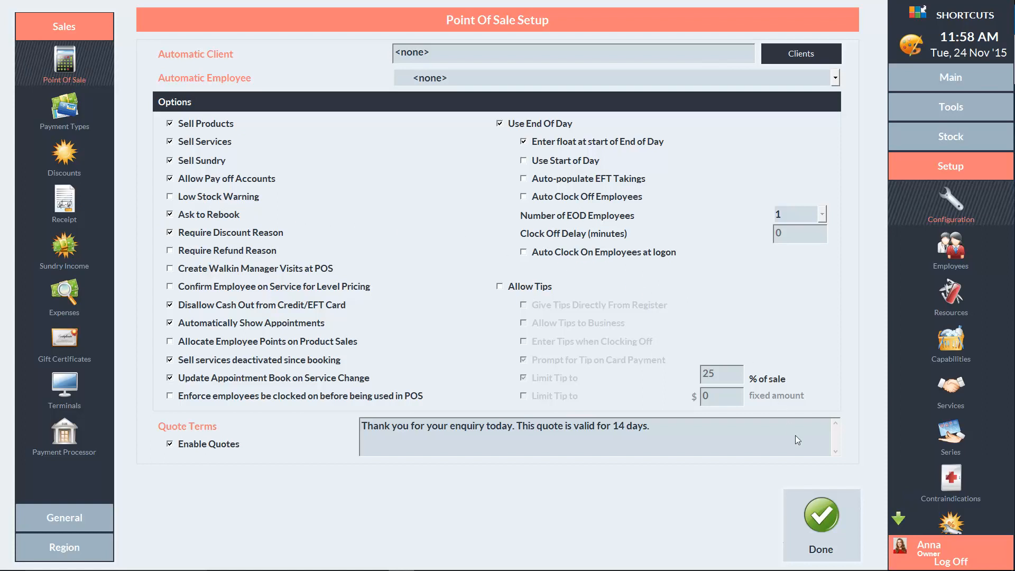
left_click(820, 512)
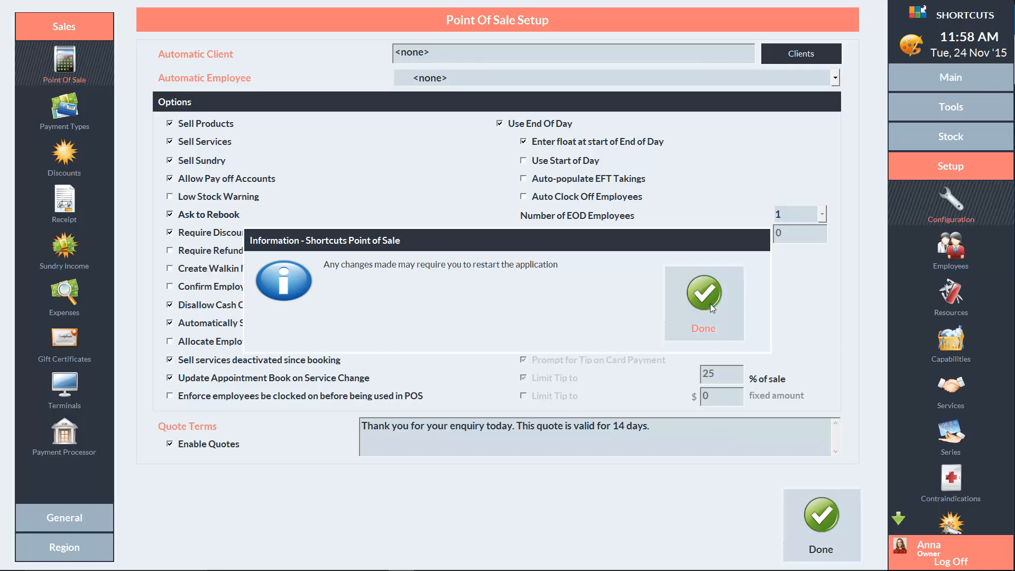
left_click(704, 292)
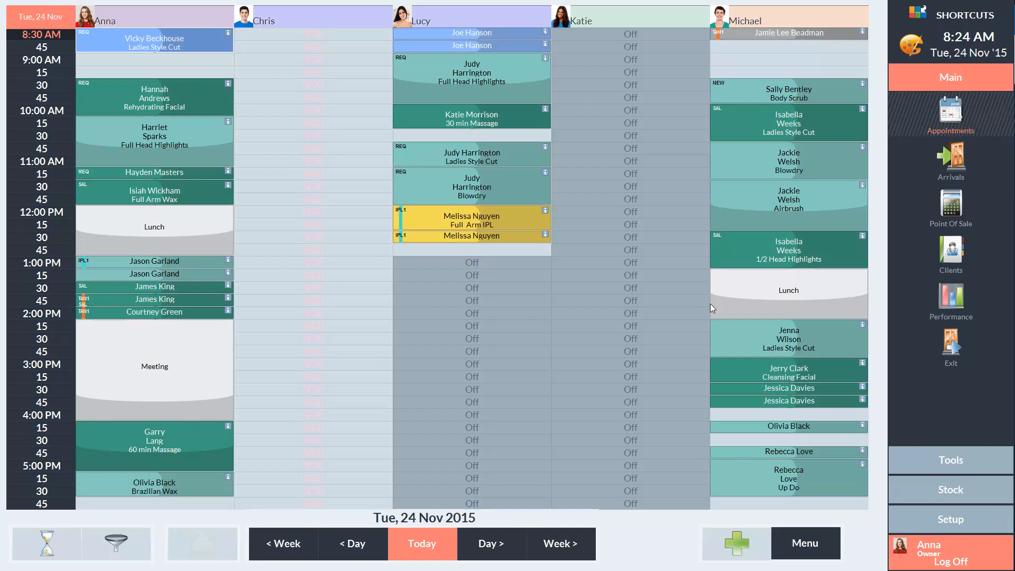
mouse_move(194, 44)
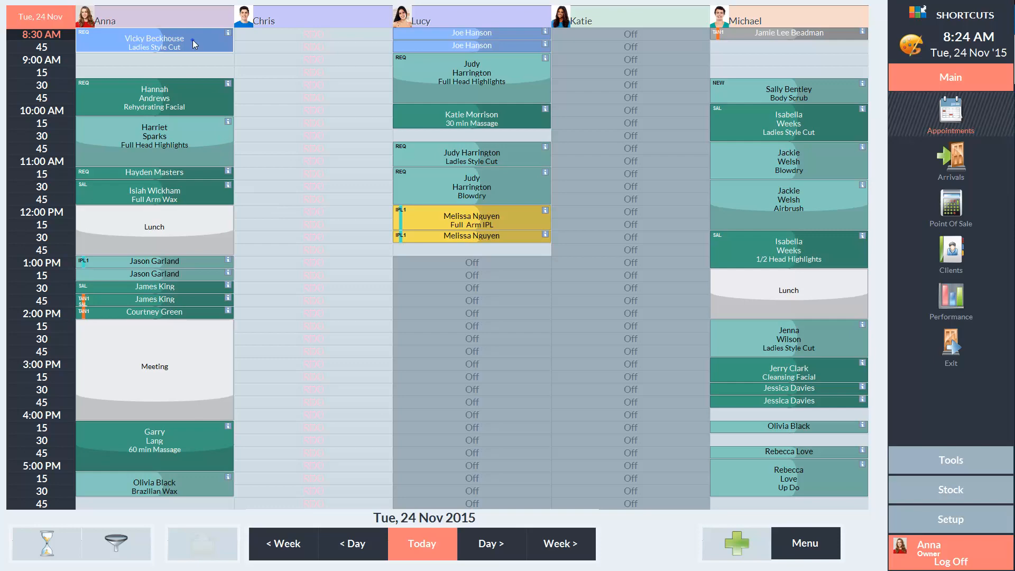
left_click(154, 43)
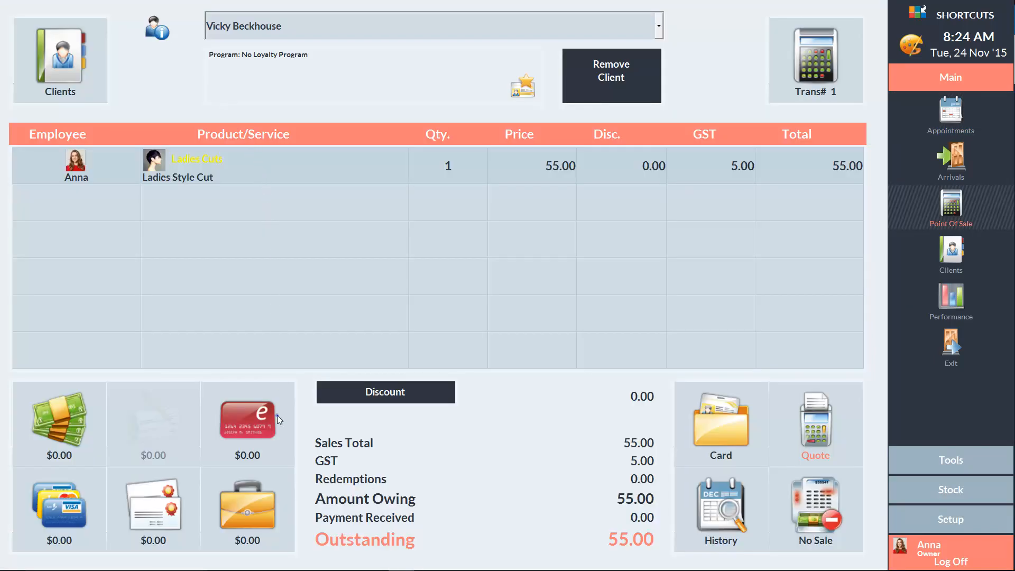
left_click(247, 421)
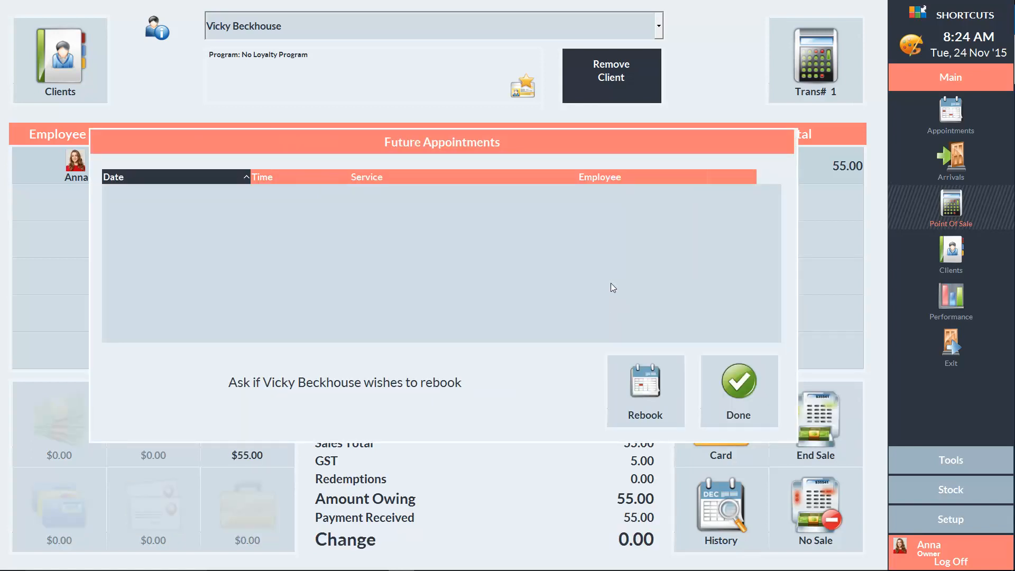
mouse_move(616, 289)
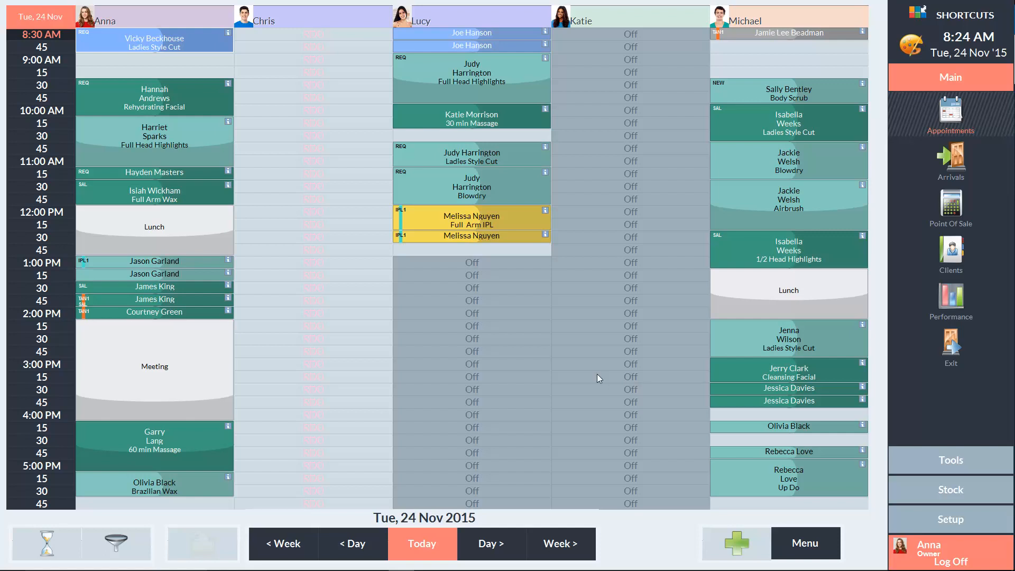
mouse_move(63, 138)
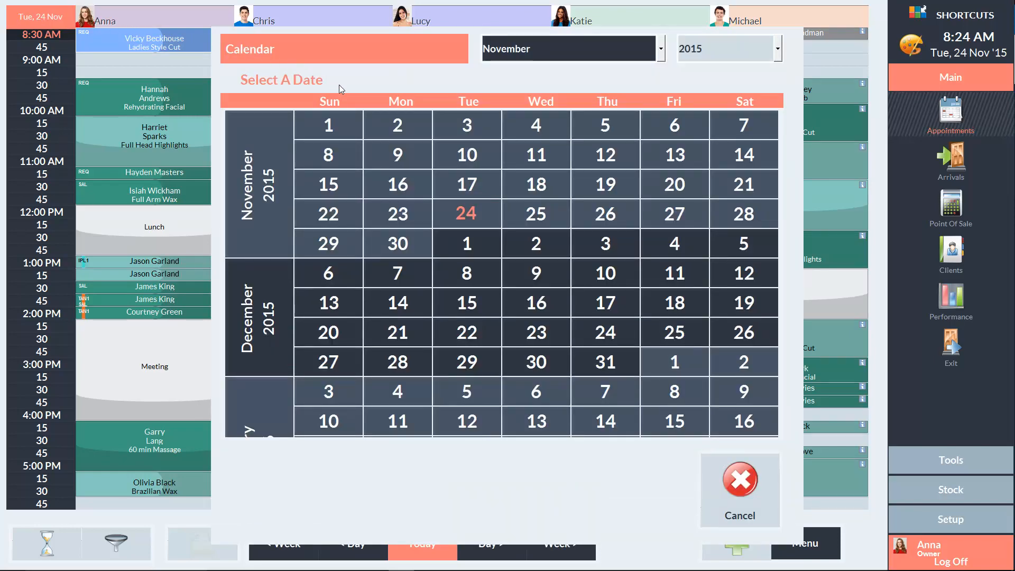
left_click(466, 361)
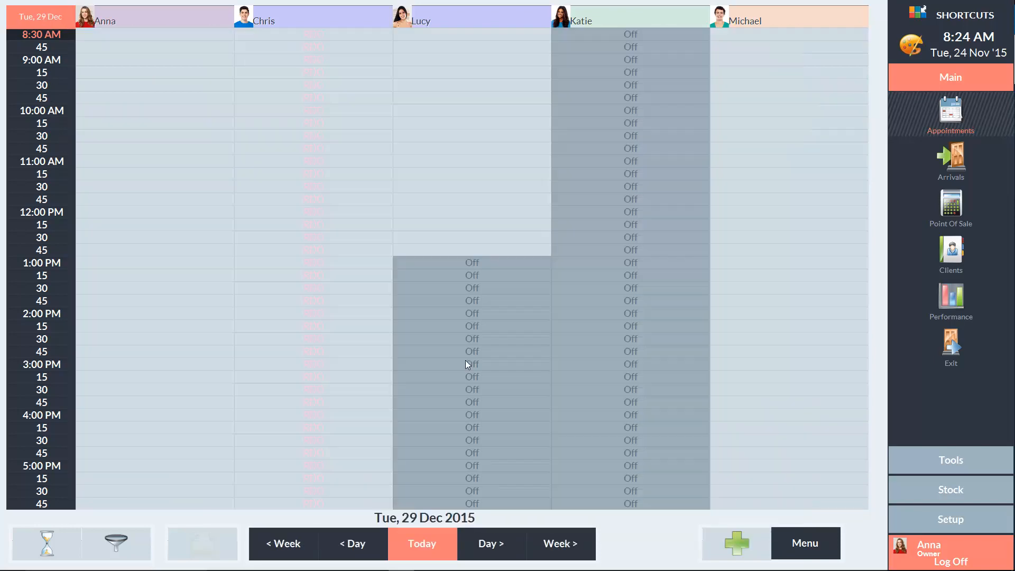
mouse_move(165, 122)
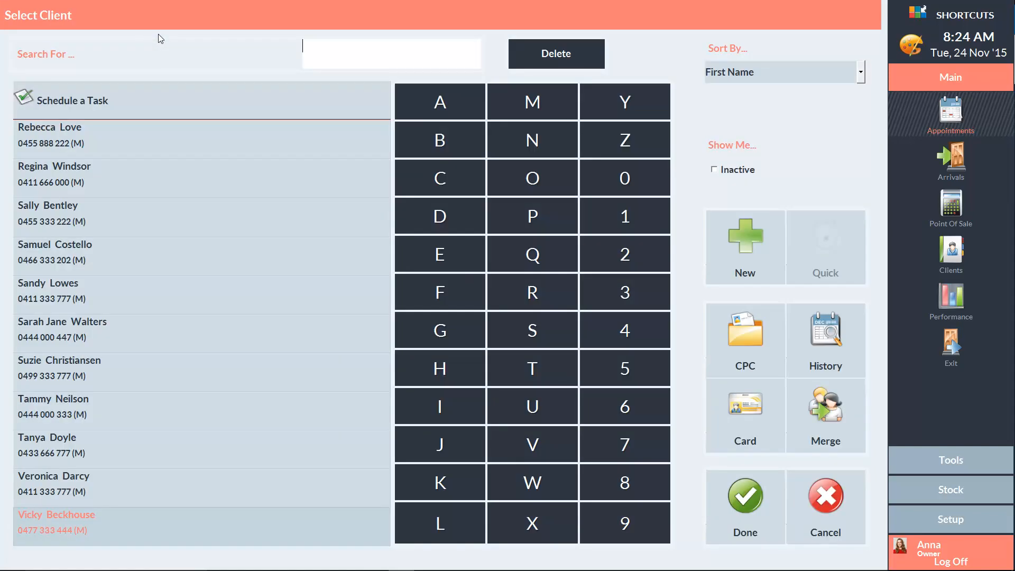
left_click(130, 522)
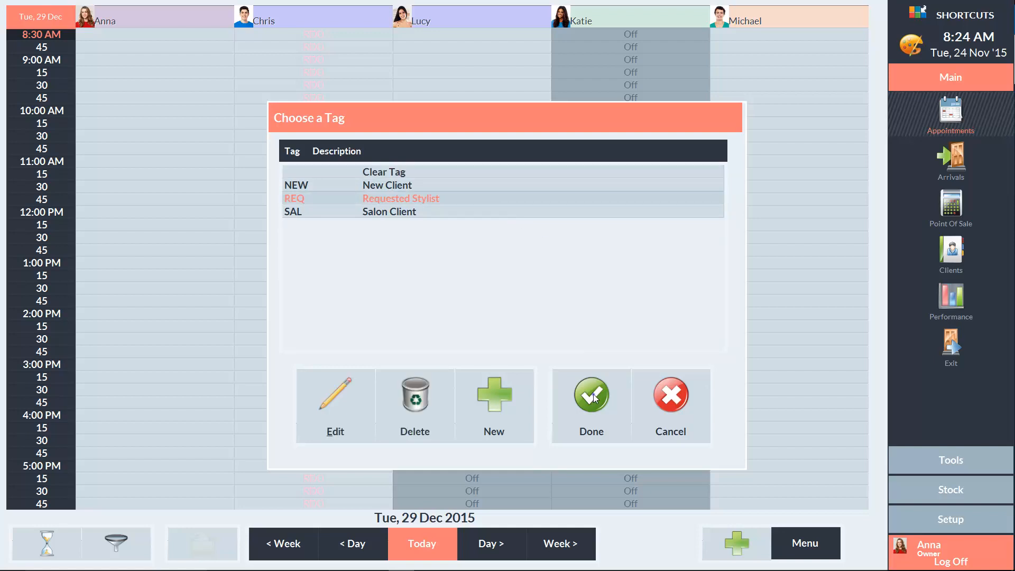
Step: Confirm the Requested Stylist tag and pick Ladies Style Cut from Ladies Cuts
left_click(590, 395)
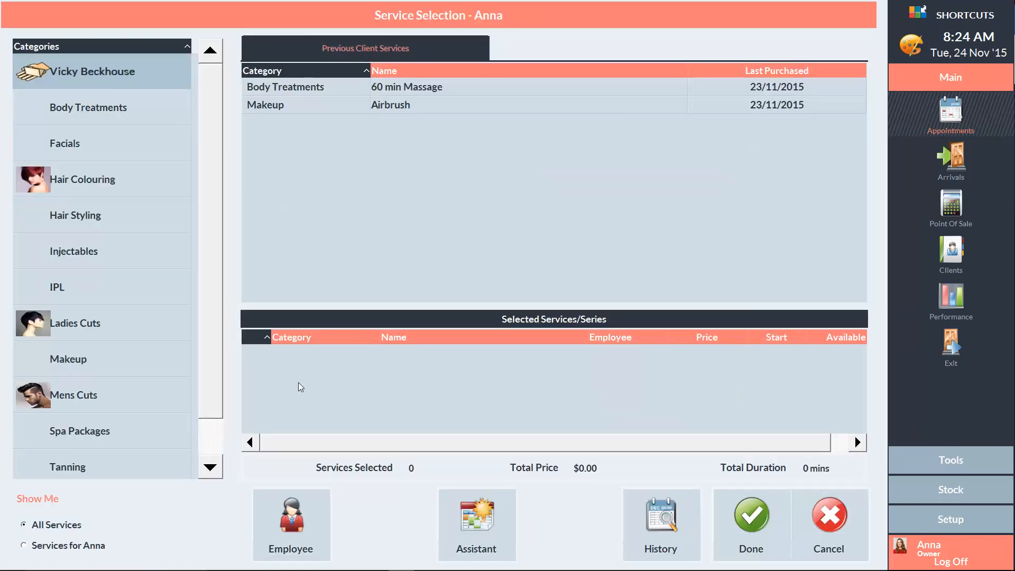
left_click(74, 323)
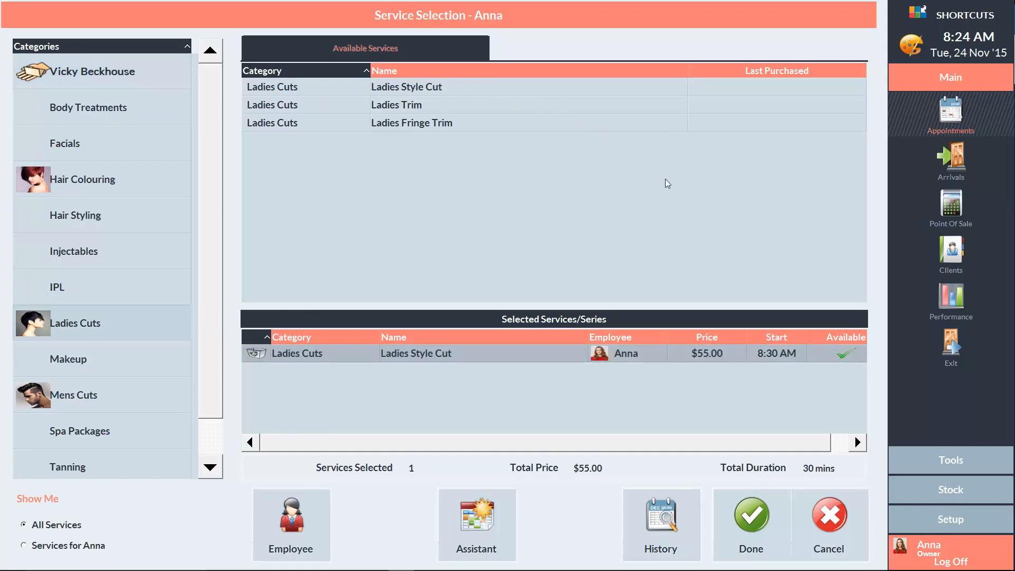
left_click(751, 518)
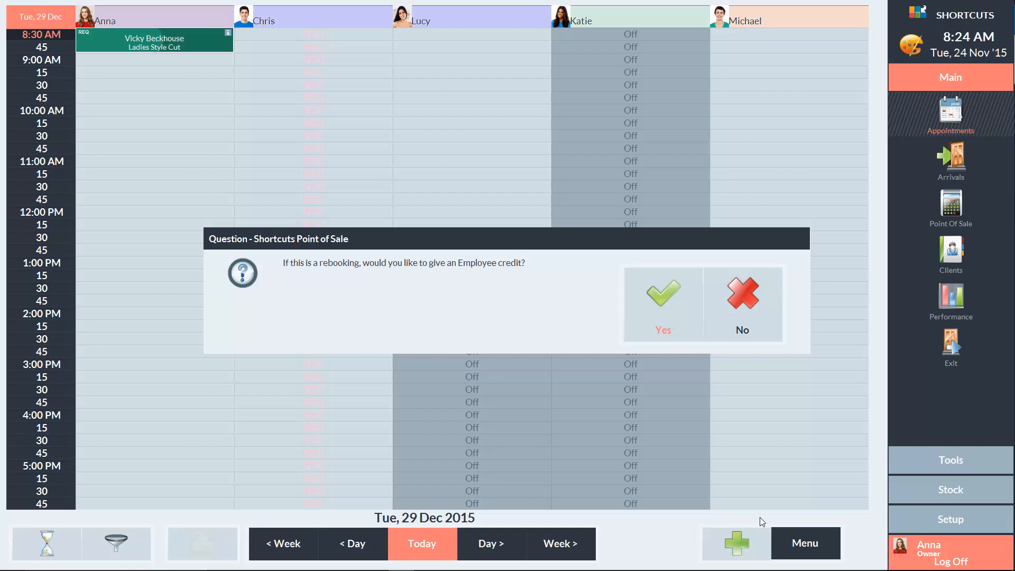
mouse_move(688, 372)
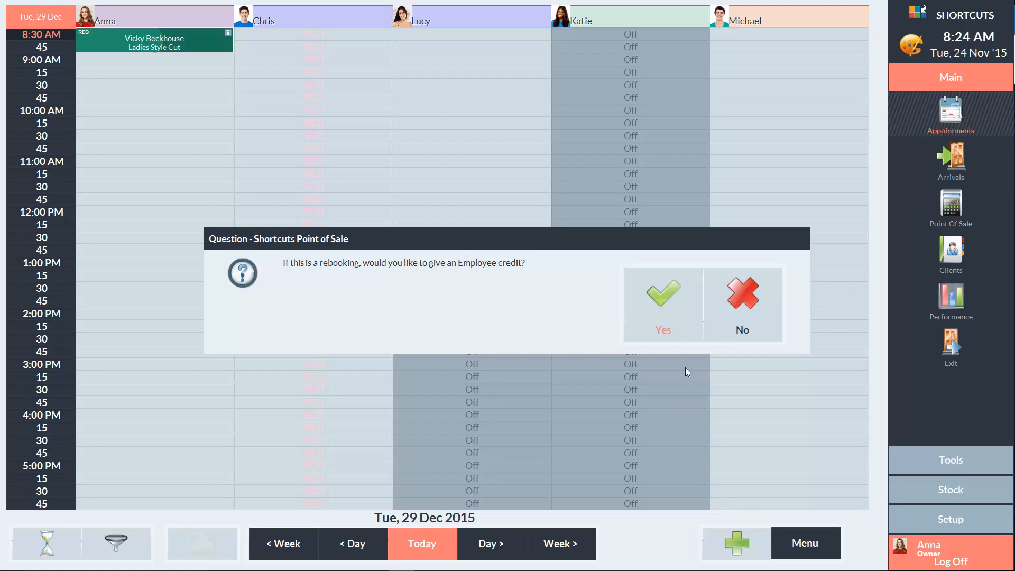
Step: Credit one employee for the rebooking, return to Point of Sale and end the $55.00 sale
left_click(662, 292)
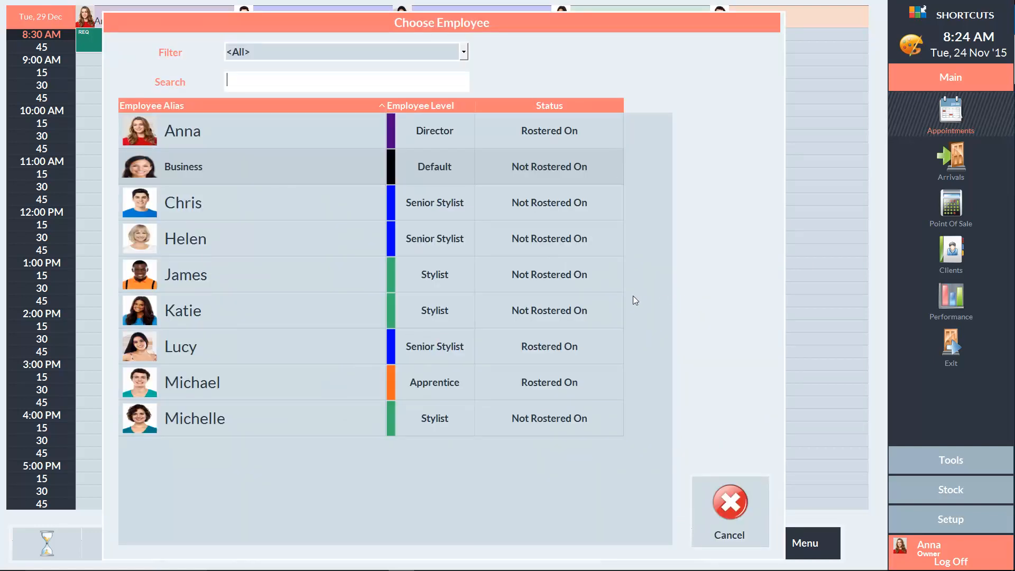
mouse_move(305, 173)
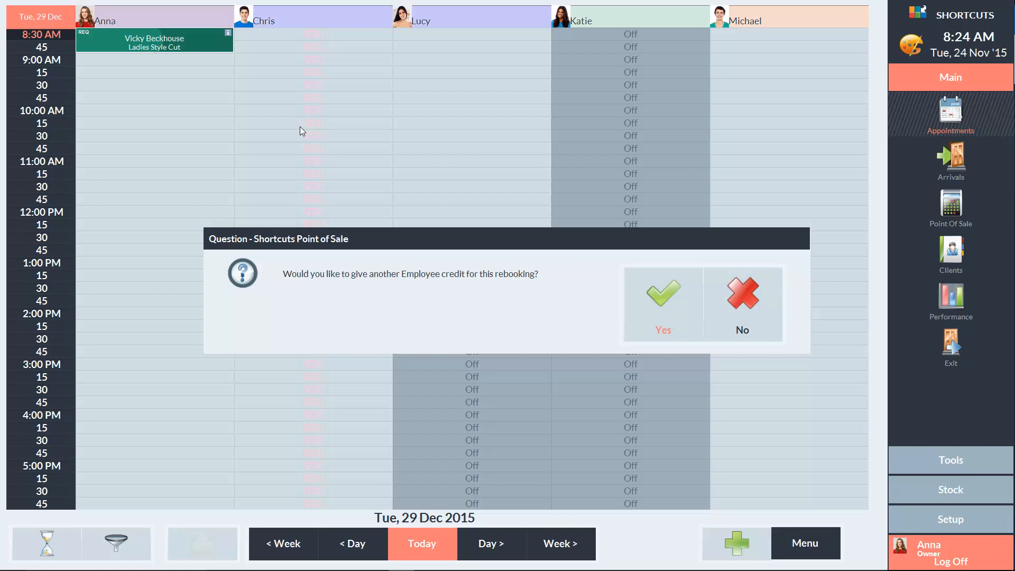
mouse_move(695, 212)
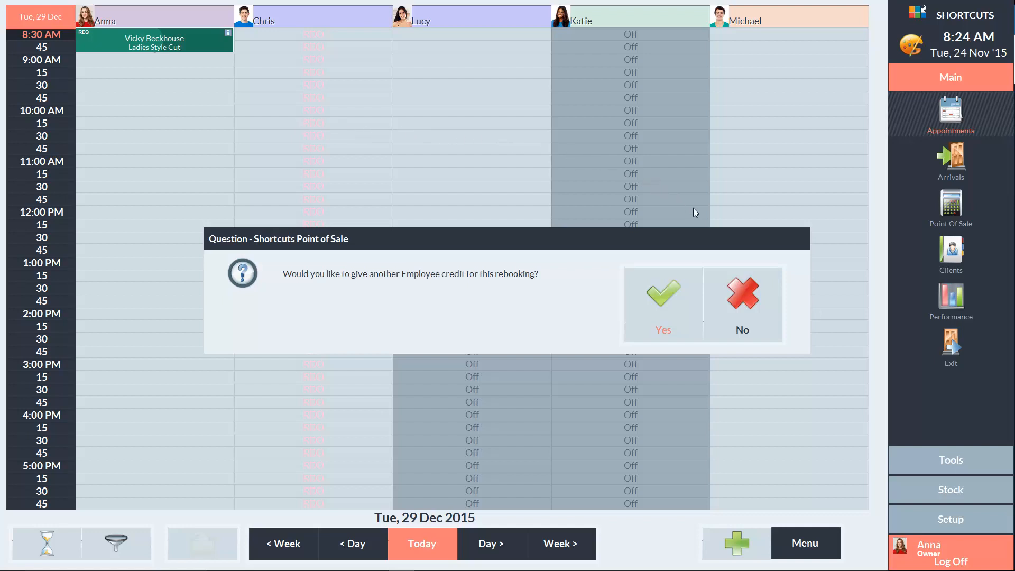
left_click(743, 292)
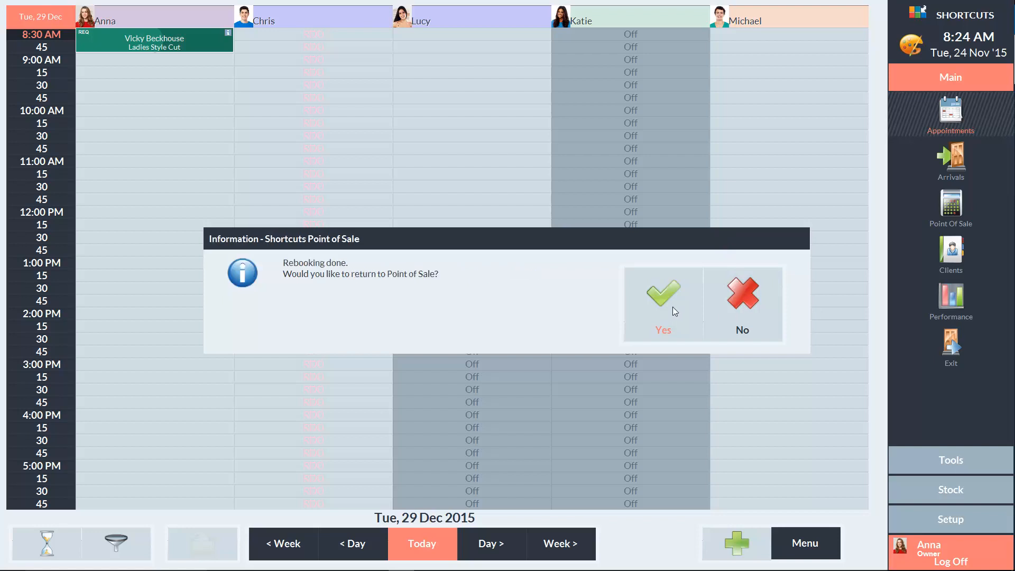
left_click(661, 291)
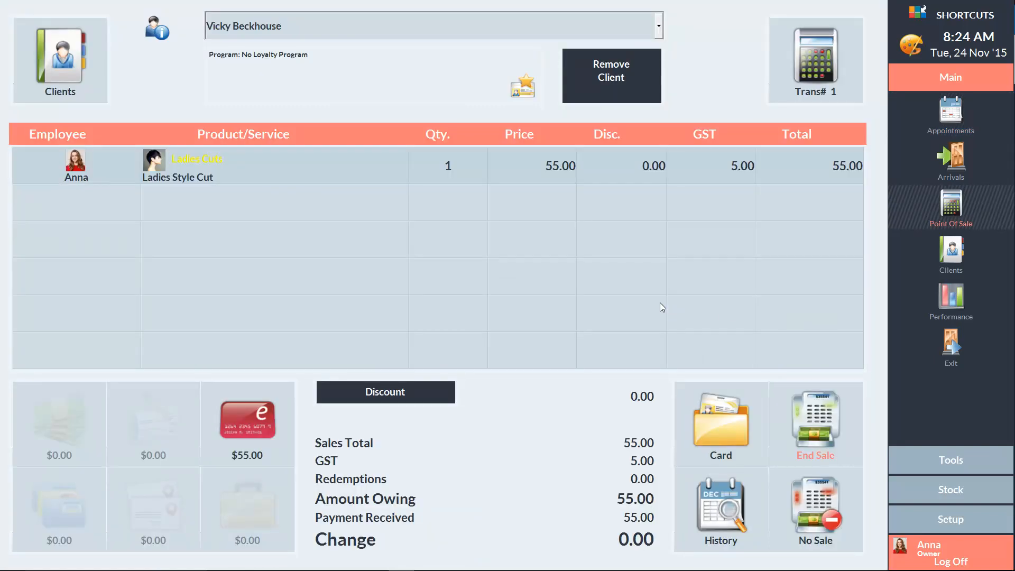
left_click(816, 421)
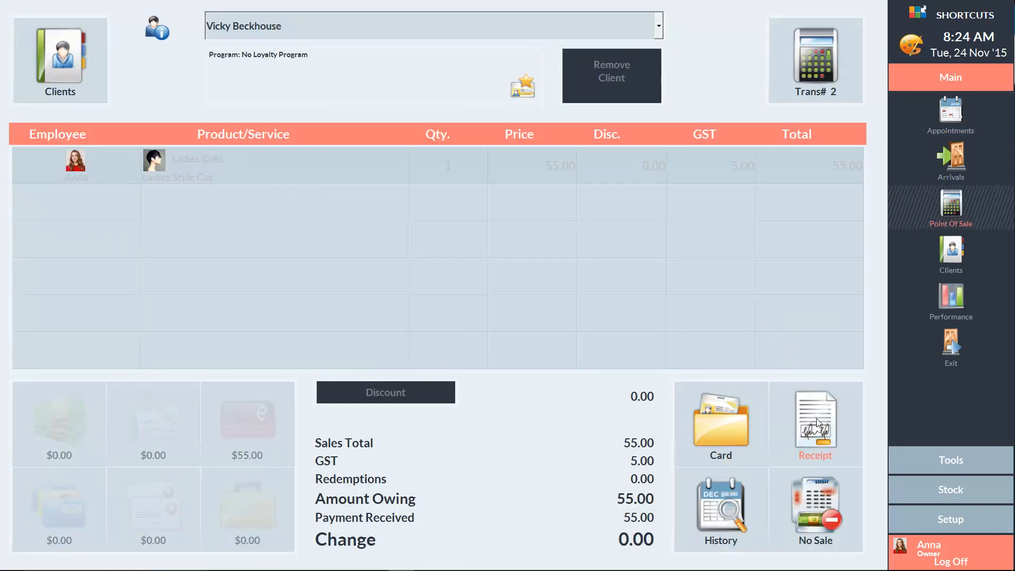